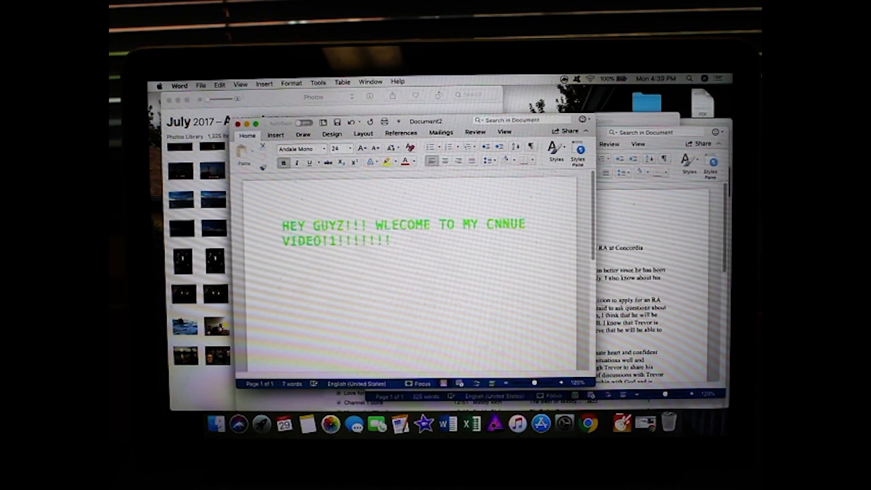
# - Add the line "Like and SUB" under the welcome message, replacing lowercase "sub", and save
pyautogui.write('Like')
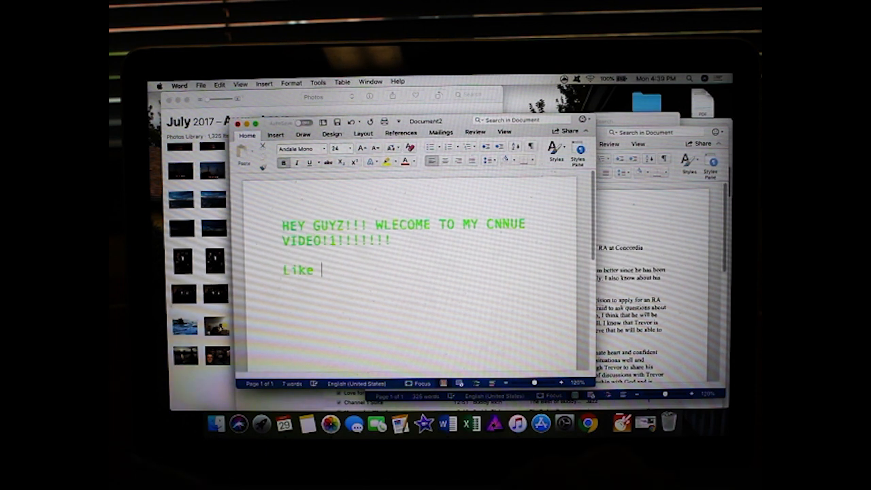
pyautogui.write('and')
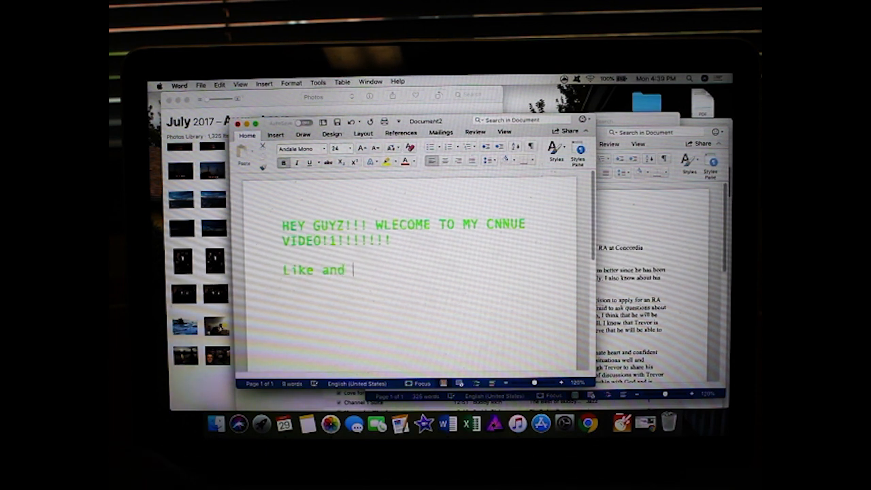
pyautogui.write('sub')
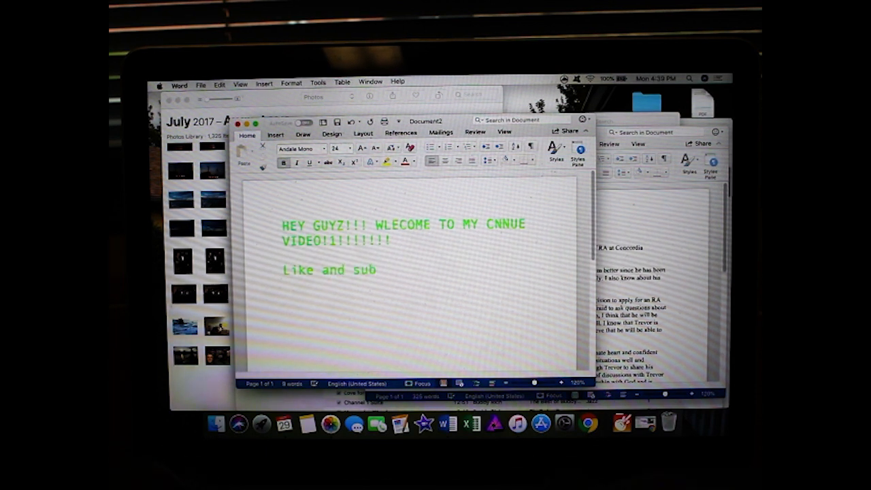
pyautogui.press('backspace')
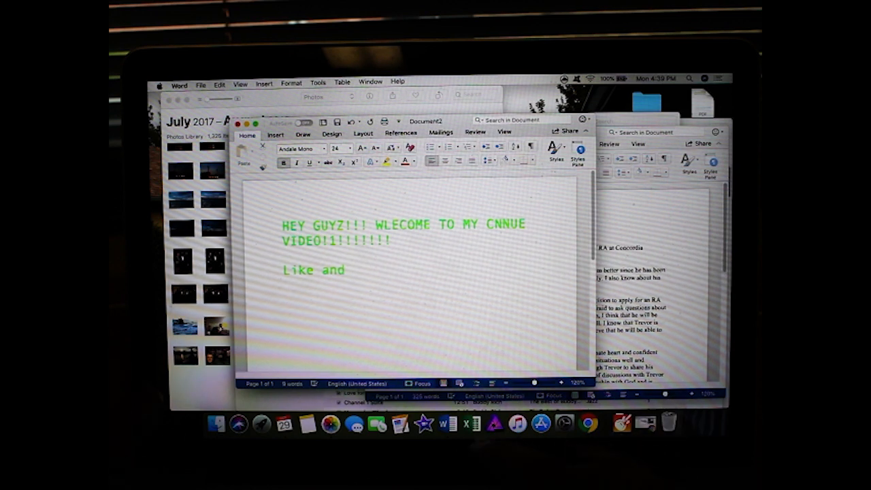
pyautogui.write('SUB')
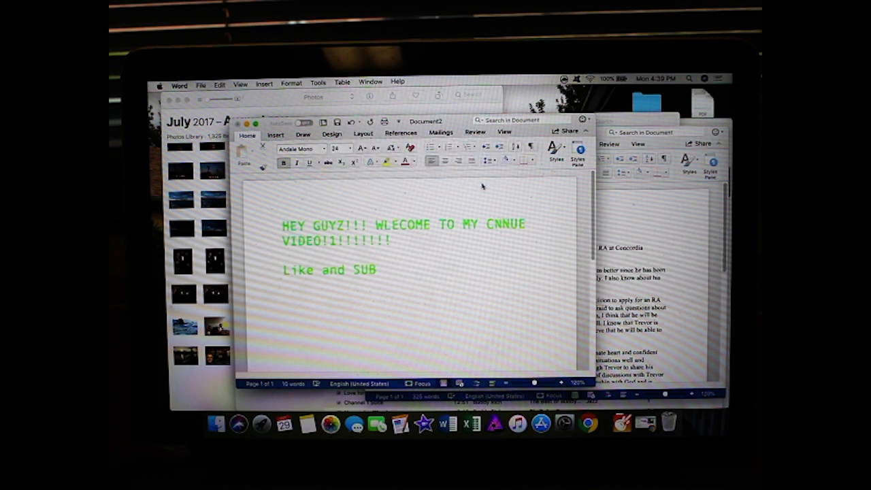
pyautogui.press('cmd+s')
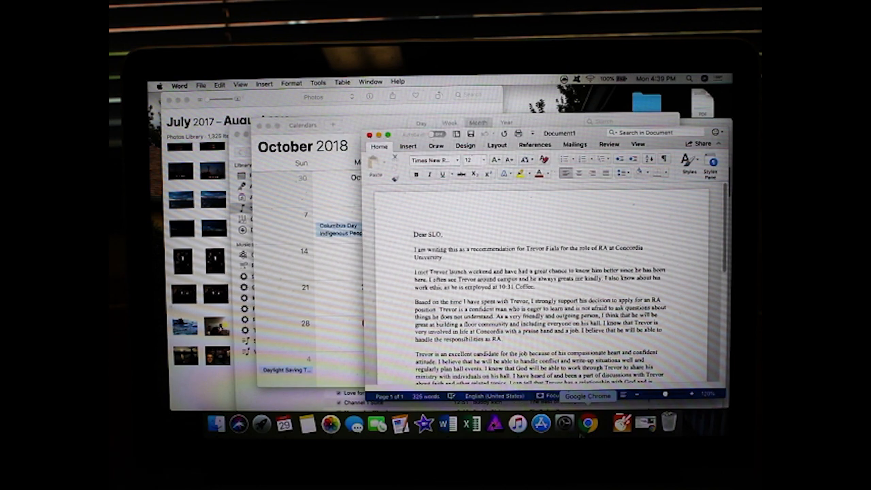
# - Flip through the Concordia Alabama and Amazon recipe-book tabs, landing on the connectCUNE portal login
pyautogui.click(587, 425)
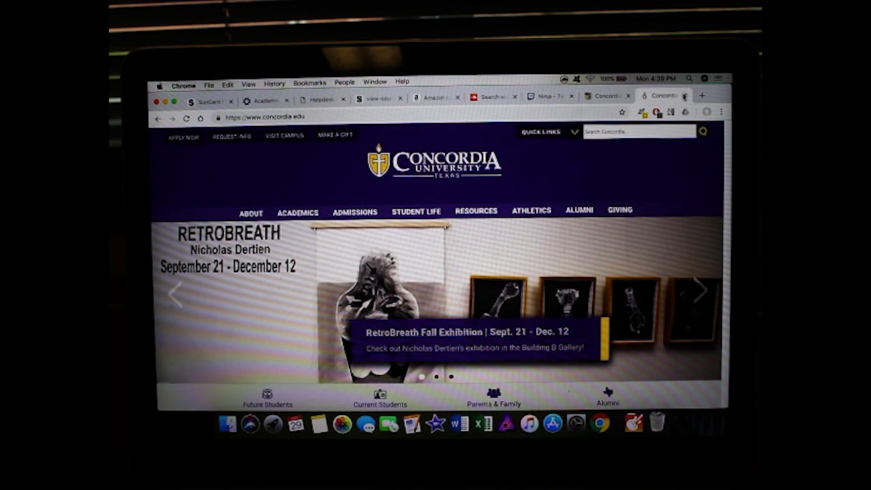
pyautogui.click(655, 96)
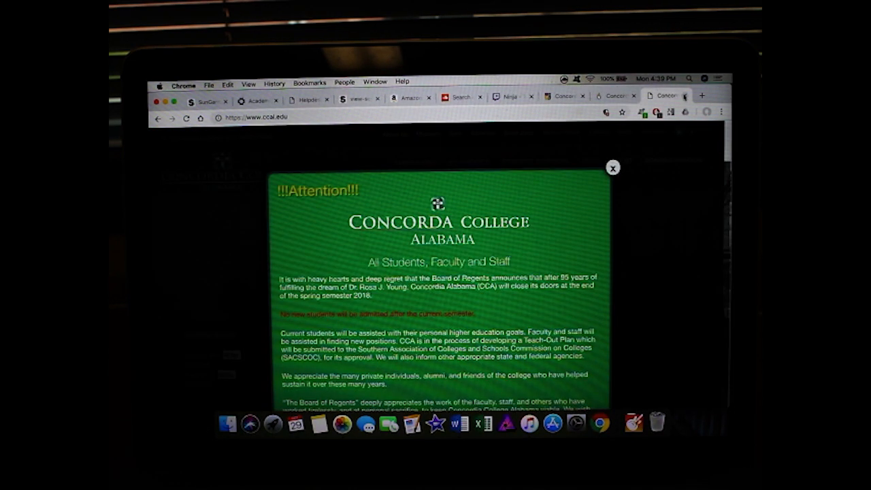
pyautogui.click(639, 95)
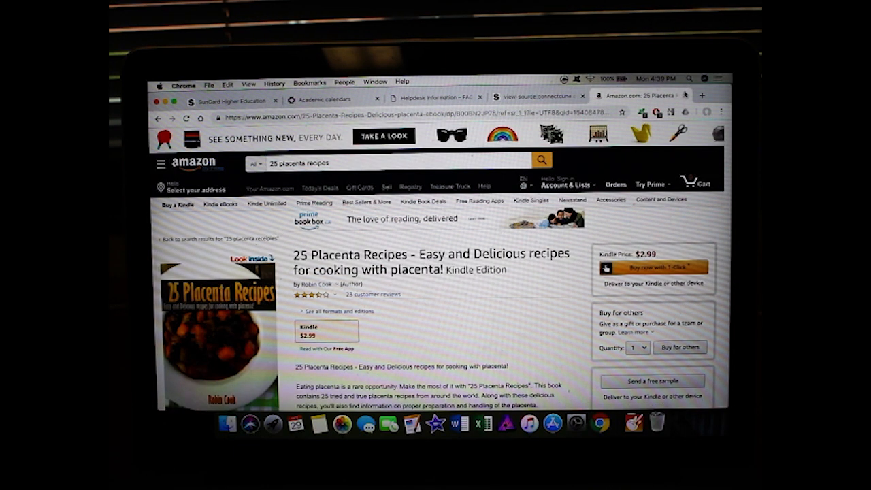
pyautogui.click(537, 95)
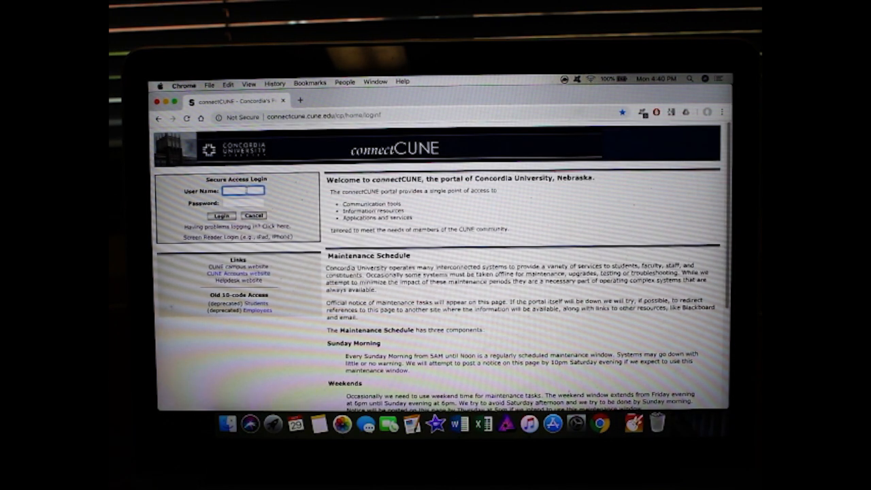
# - Sign in as MATTHEW, then retry via the saved autofill account after single sign-on rejects it
pyautogui.write('MATTHEW')
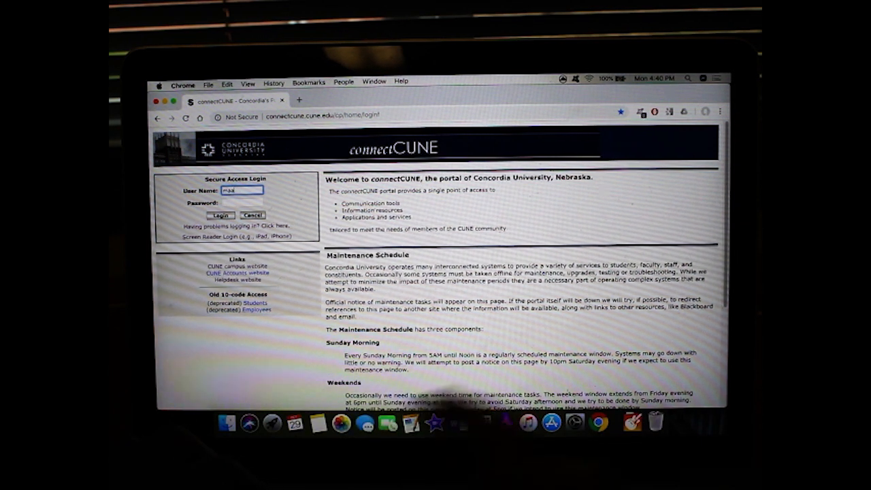
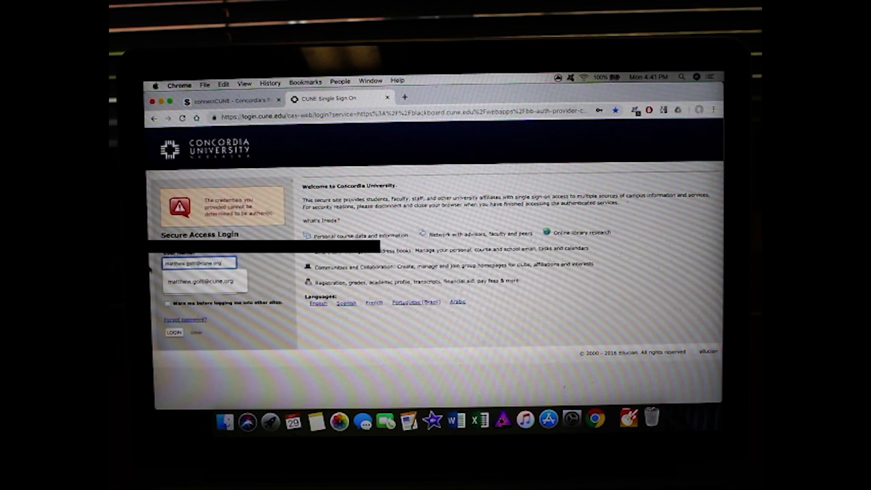
pyautogui.click(173, 332)
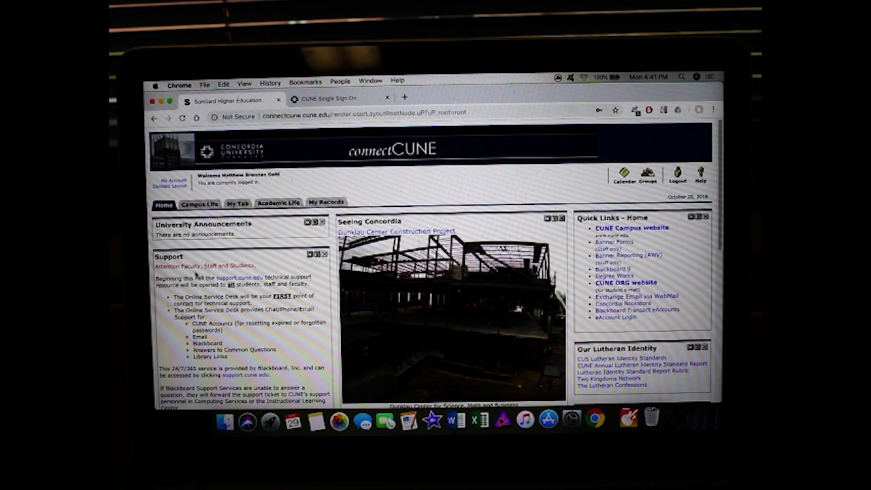
# - Go to Academic Life and reach the Select Term or Date Range class lookup page
pyautogui.scroll(-3)
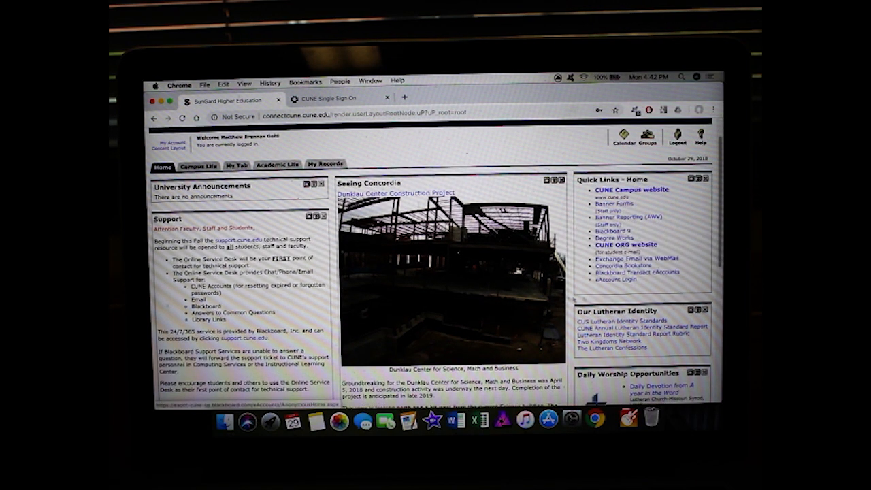
pyautogui.click(277, 165)
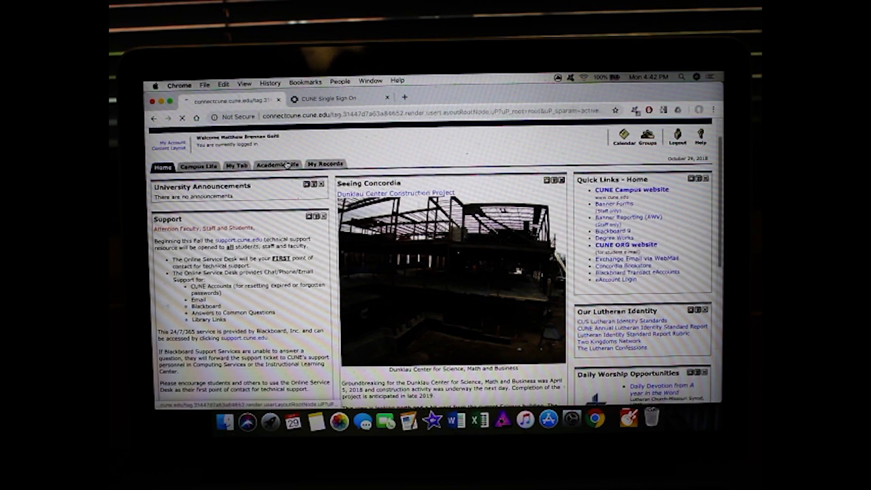
pyautogui.click(278, 165)
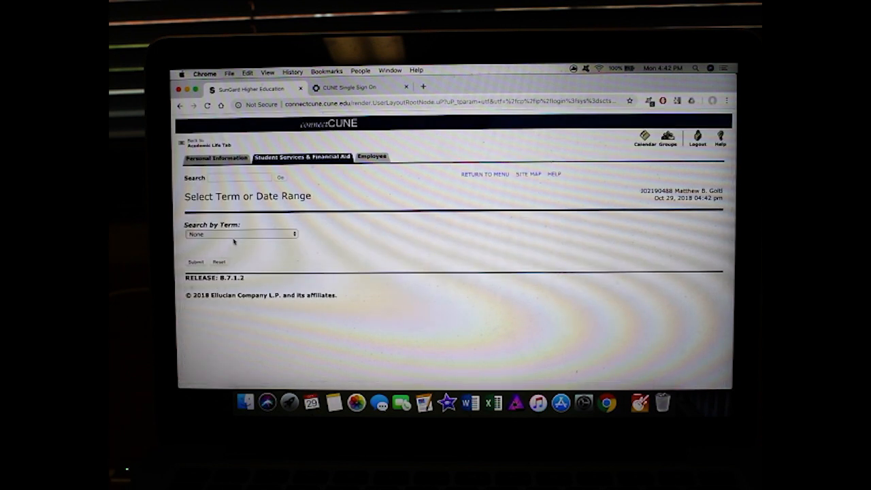
# - Choose a semester from Search by Term and list its health, coaching and PE courses
pyautogui.click(242, 234)
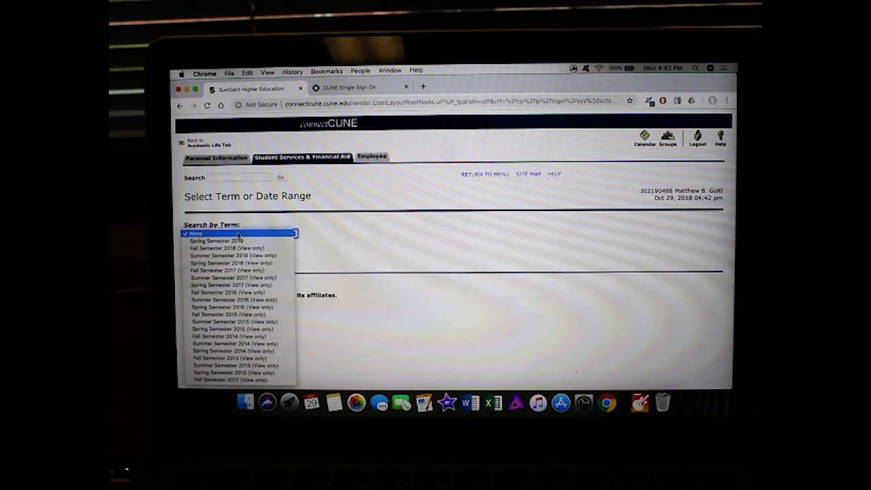
pyautogui.click(216, 239)
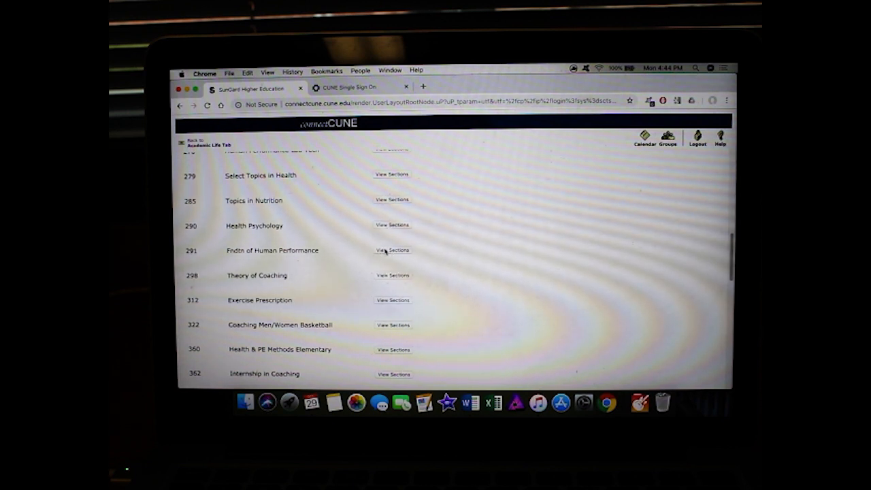
# - Leave the course listing and bring a blank untitled TextEdit document forward
pyautogui.click(391, 250)
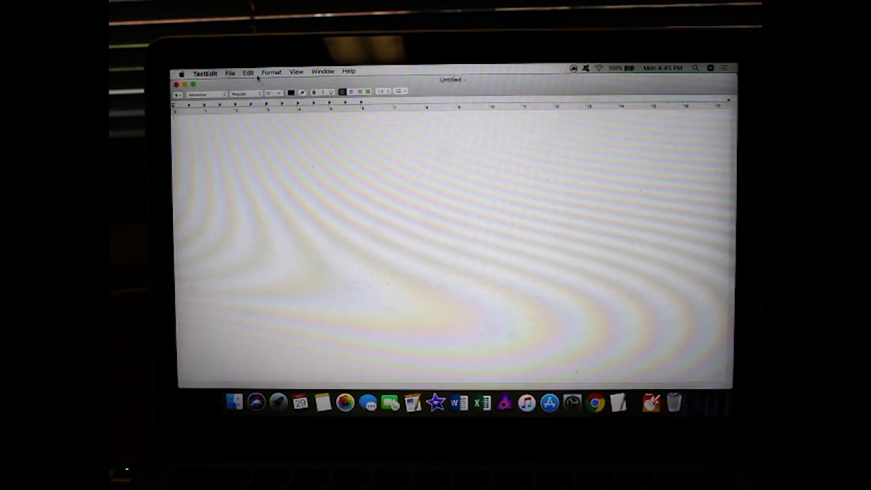
# - Write the outro: code "CoItIMYTurtle" for 50% off Squarespace and "Thanx For Watching!!!!!"
pyautogui.click(272, 92)
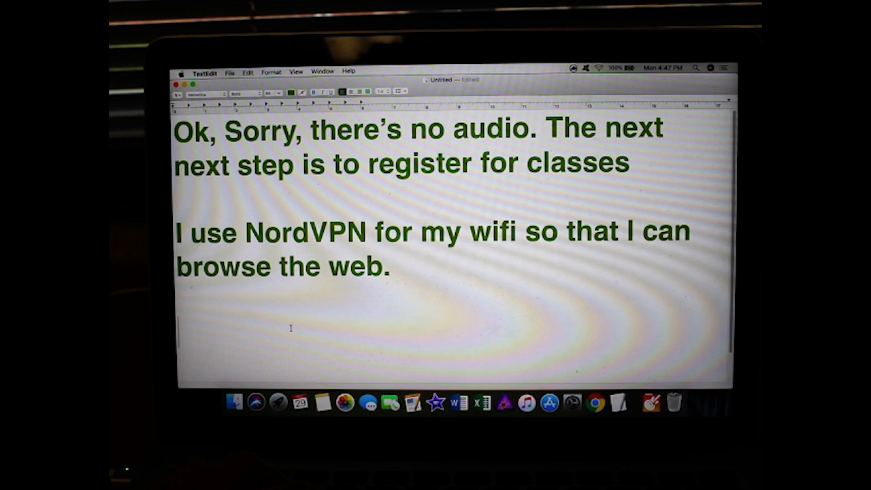
pyautogui.write('Use the code "C')
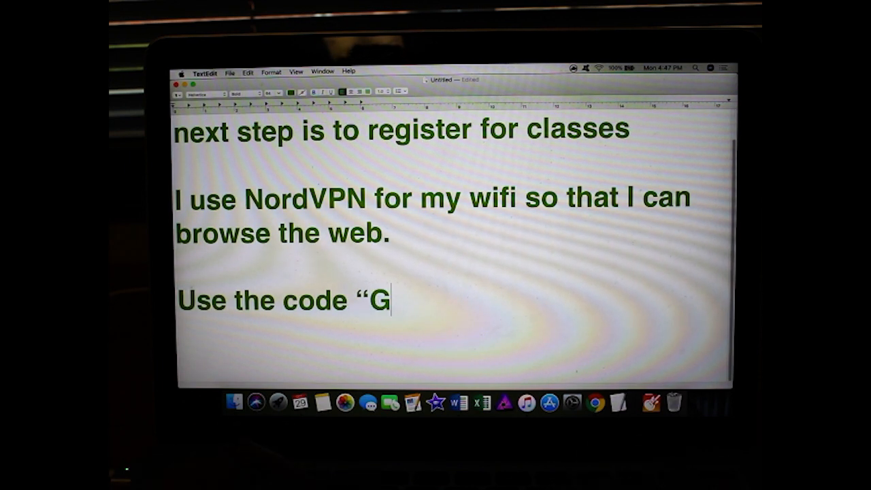
pyautogui.write('oItIMYTurtle" t')
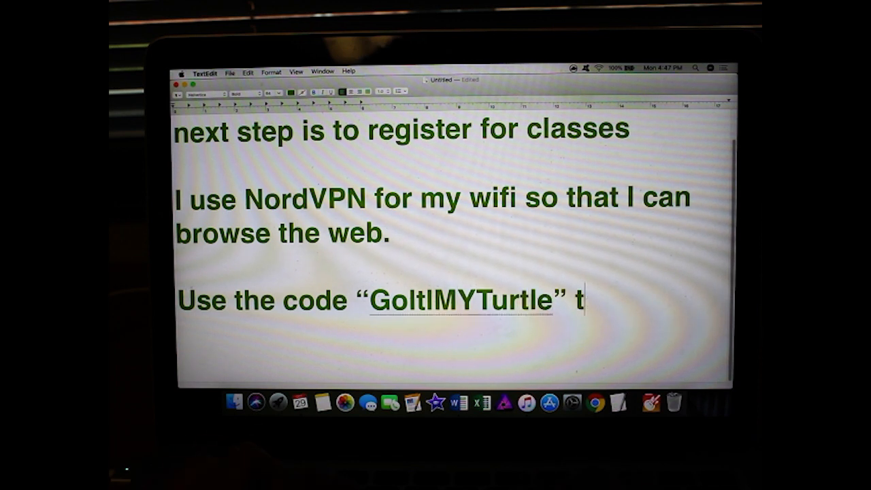
pyautogui.write('o et 50% off')
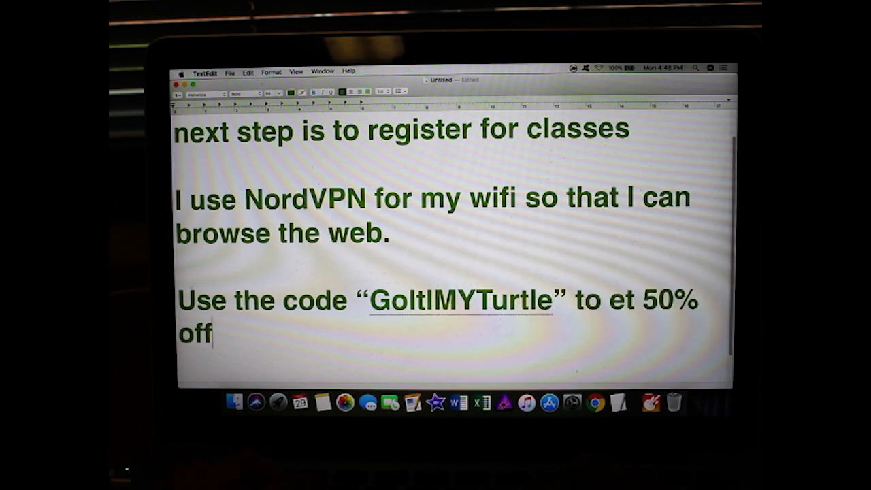
pyautogui.write('Squarespace !!!1!!!!!!')
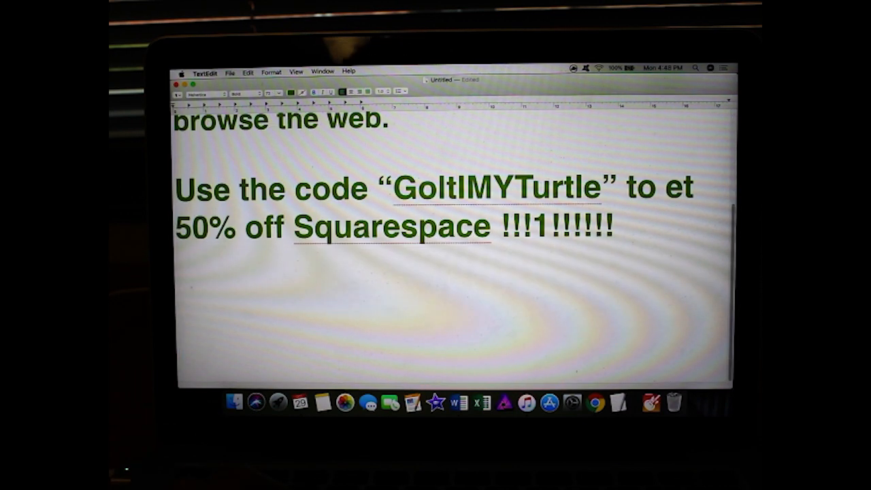
pyautogui.write('Thanx For Watching!!!!!')
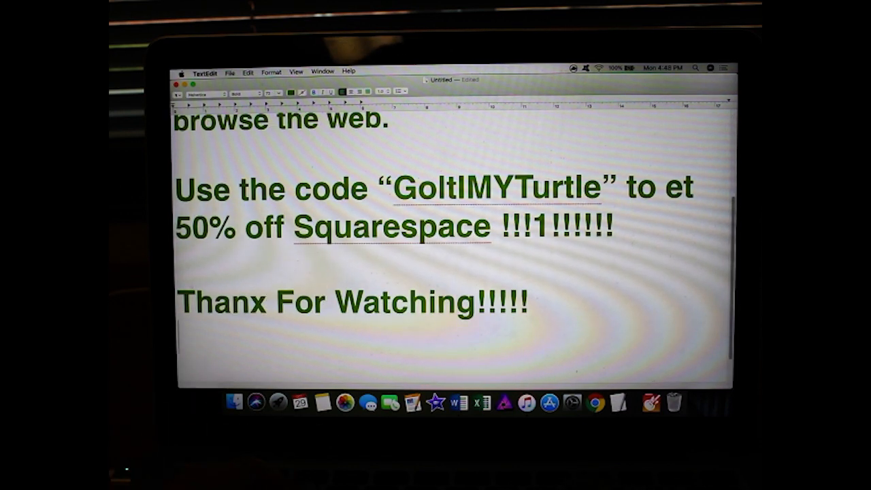